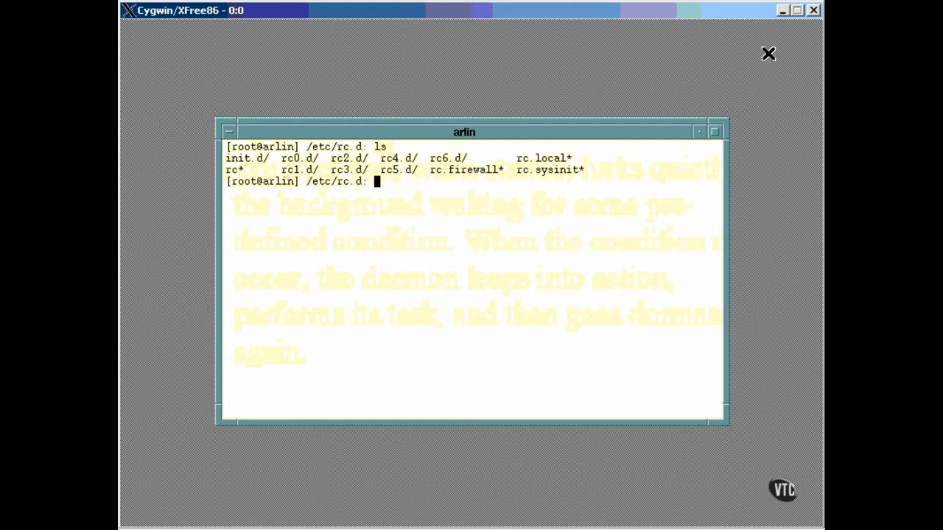
Step: Change into /etc/rc.d/init.d and list its daemon scripts with ls
{"action": "type", "text": "cd init.d"}
{"action": "type", "text": "ls"}
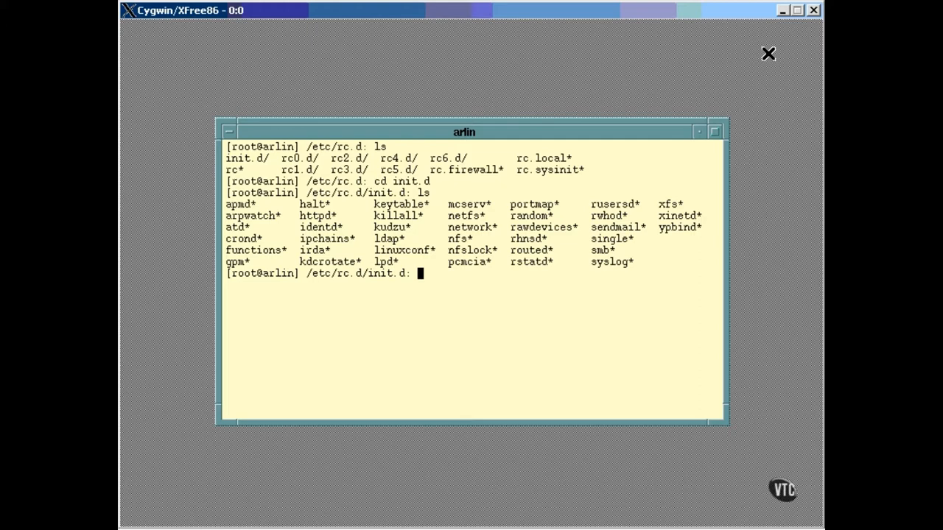
Step: Open the nfs init script read-only with 'view nfs'
{"action": "type", "text": "vie"}
{"action": "type", "text": "/"}
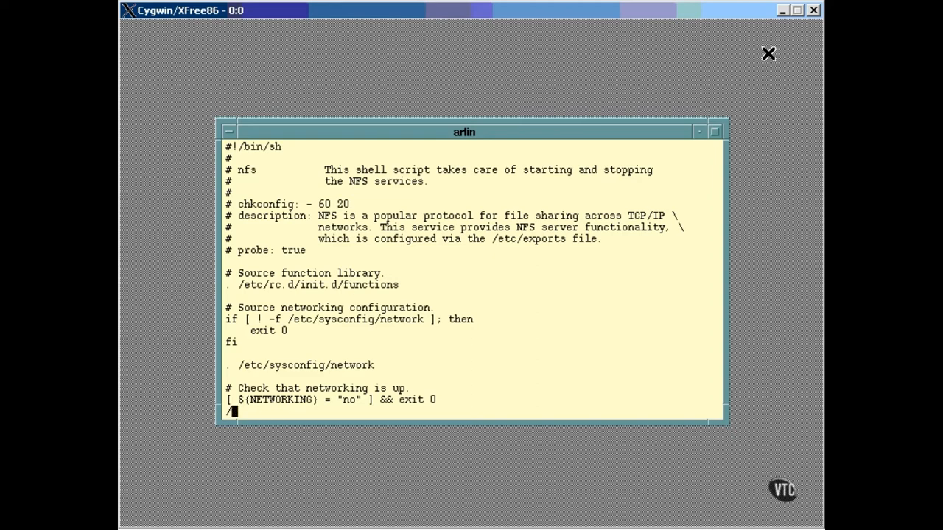
Step: Read the nfs start, stop, status, restart and reload sections, then quit with :q
{"action": "scroll", "scroll_direction": "down", "scroll_amount": 3}
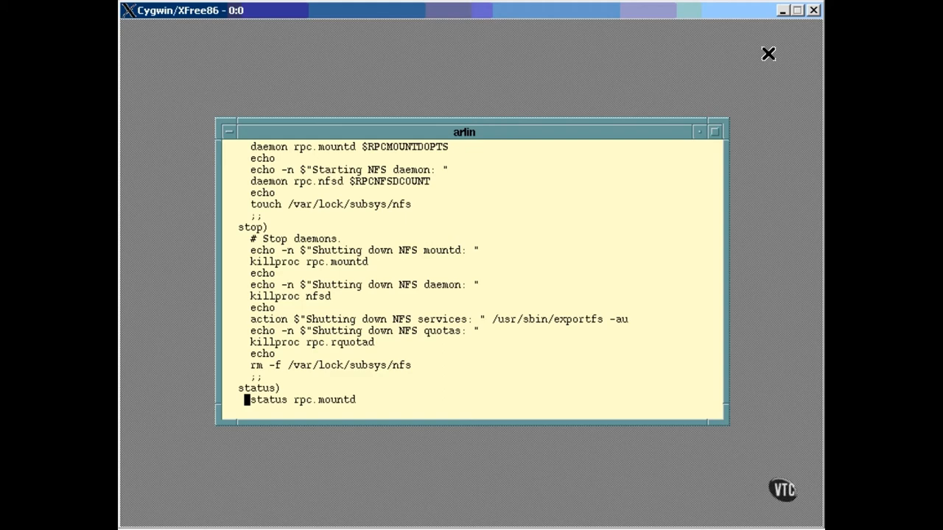
{"action": "scroll", "scroll_direction": "down", "scroll_amount": 3}
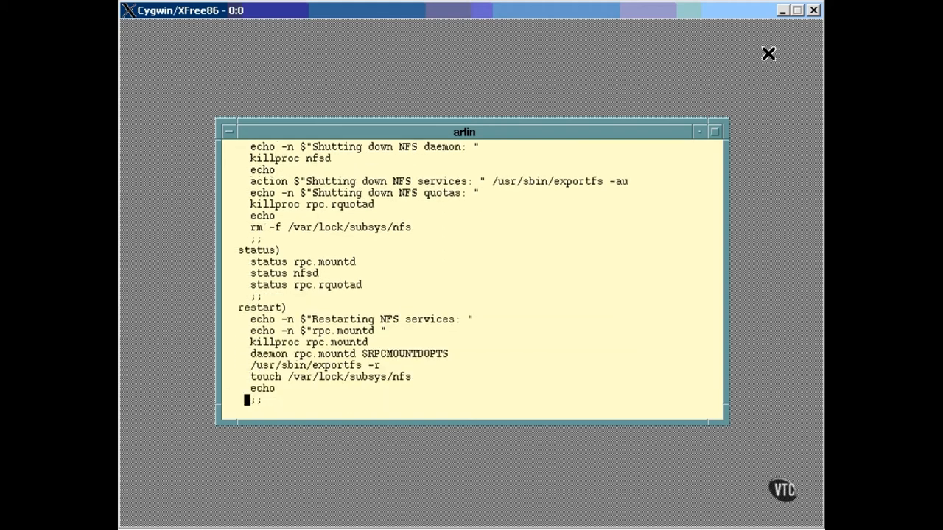
{"action": "scroll", "scroll_direction": "down", "scroll_amount": 3}
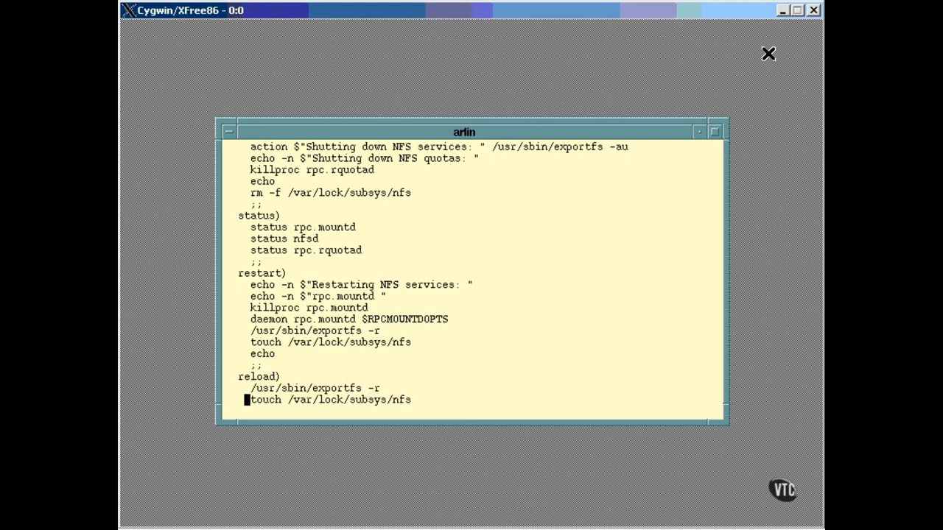
{"action": "type", "text": ":q"}
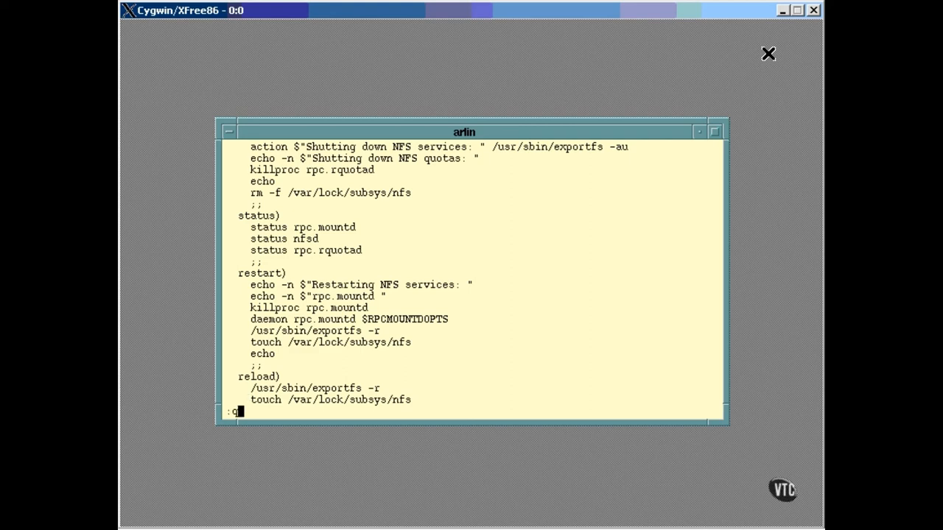
{"action": "key", "text": "Return"}
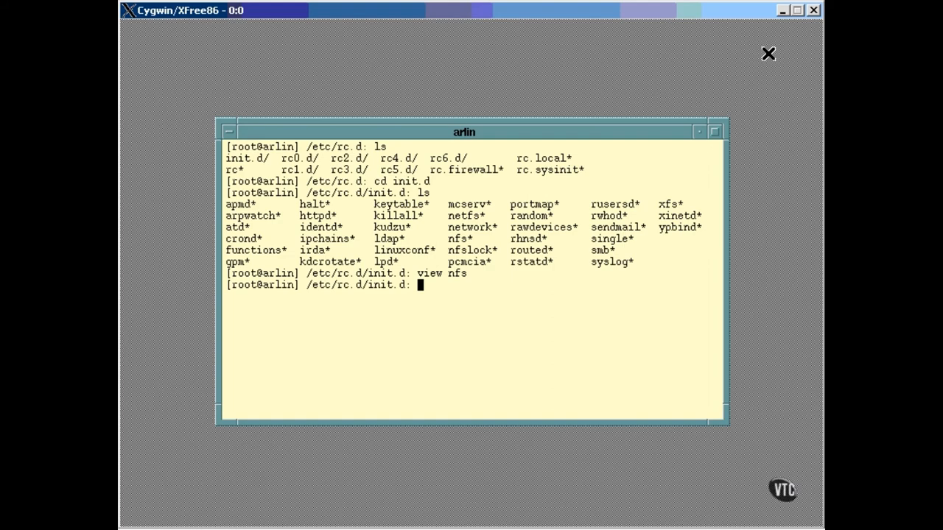